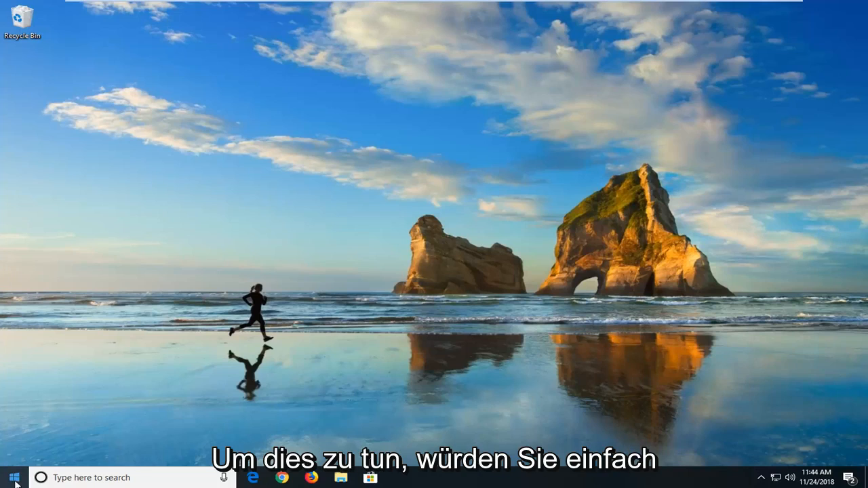
- Search the Start menu for 'device manager' to open Device Manager
{"action": "left_click", "coordinate": [14, 478]}
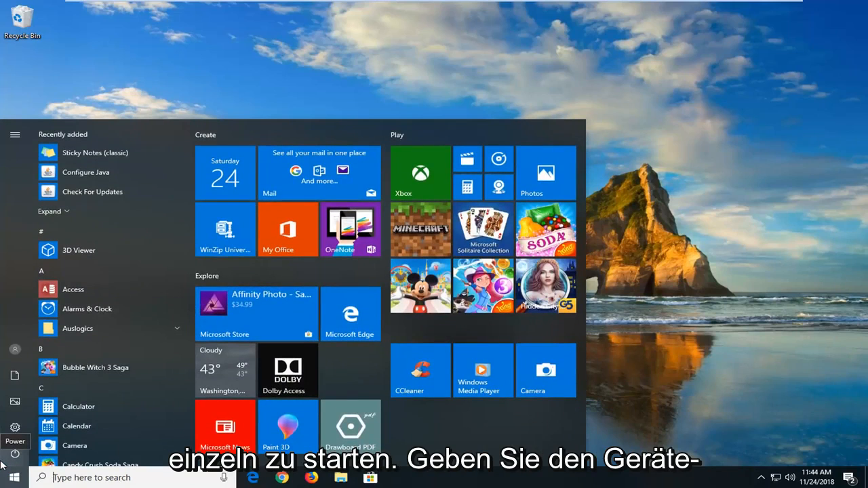
{"action": "type", "text": "device manage"}
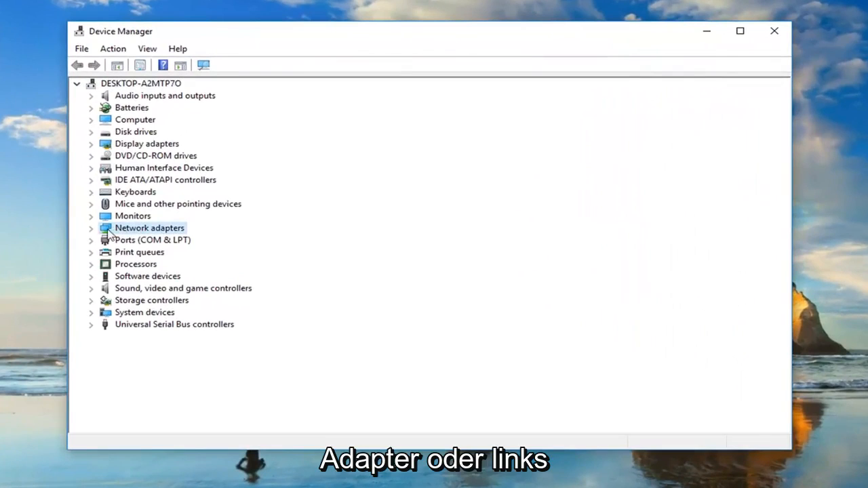
- Expand the Network adapters category to list the Intel Gigabit connection and WAN Miniports
{"action": "left_click", "coordinate": [91, 228]}
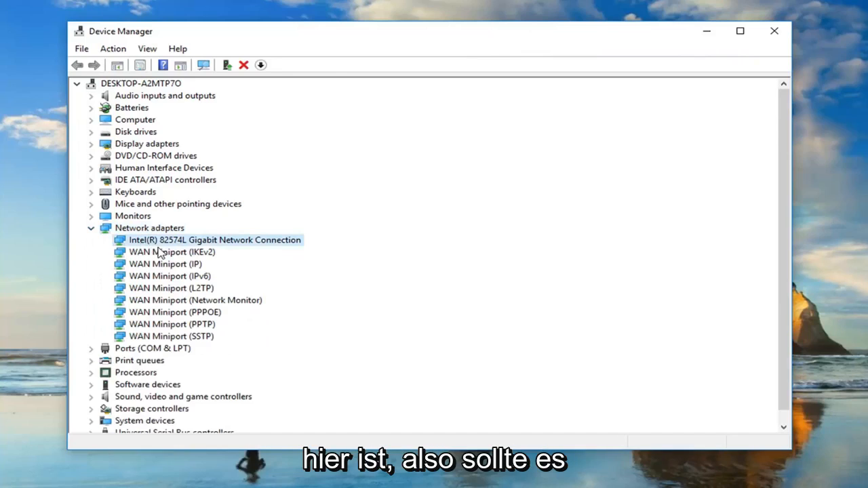
{"action": "mouse_move", "coordinate": [161, 338]}
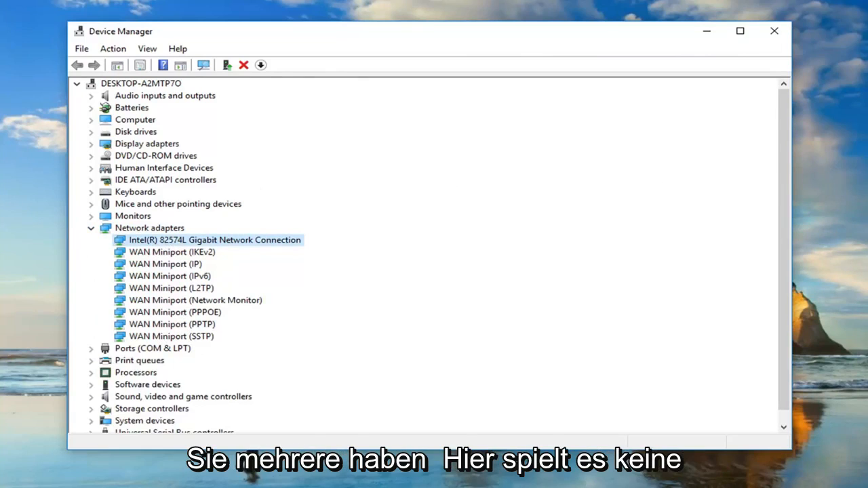
{"action": "mouse_move", "coordinate": [224, 217]}
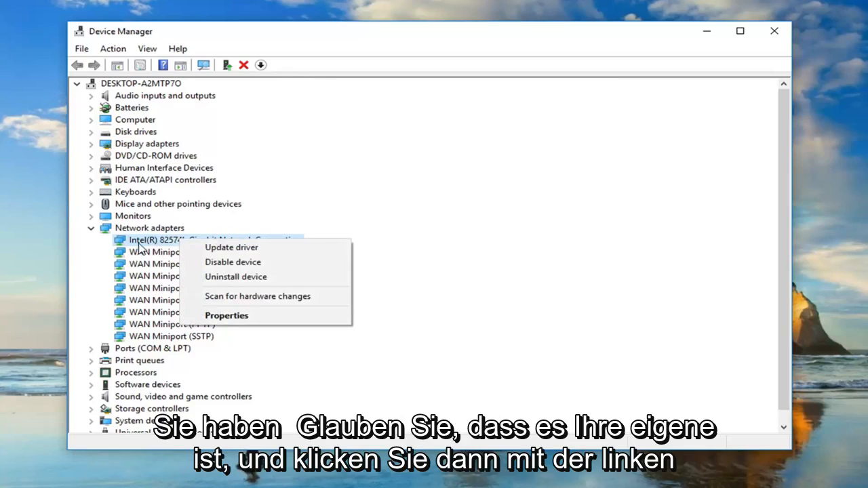
- Automatically search for an updated Intel adapter driver, then go back to search options
{"action": "left_click", "coordinate": [232, 247]}
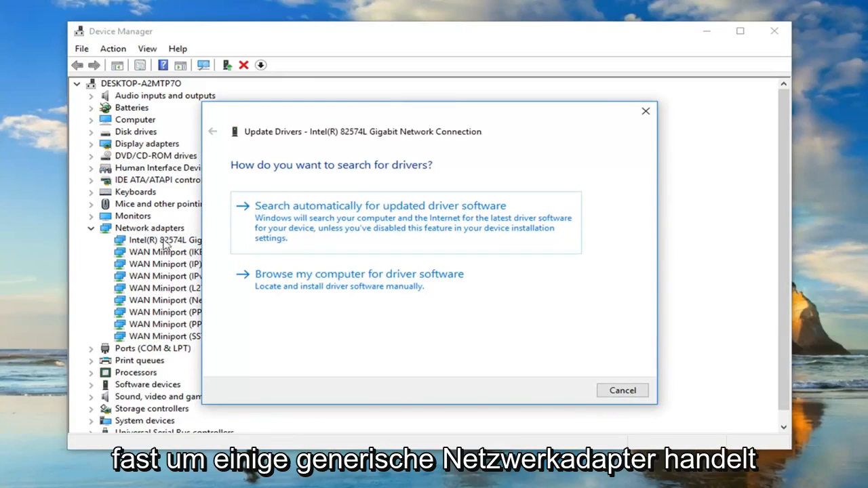
{"action": "mouse_move", "coordinate": [189, 298]}
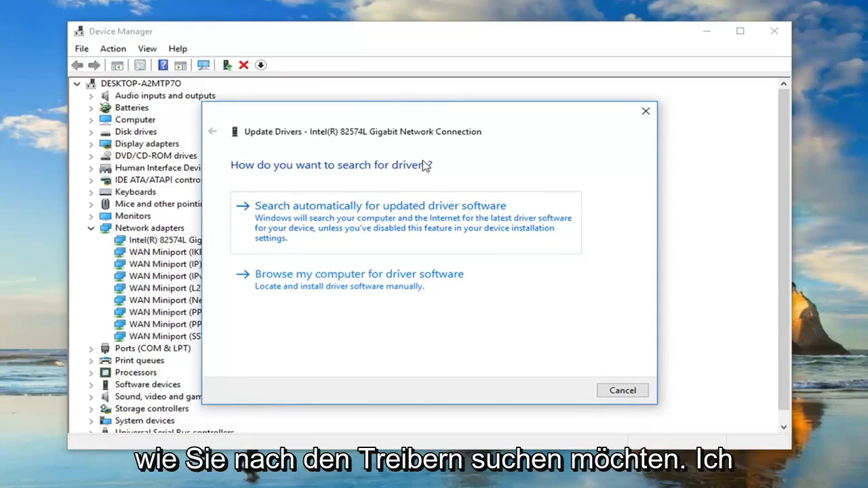
{"action": "mouse_move", "coordinate": [415, 229]}
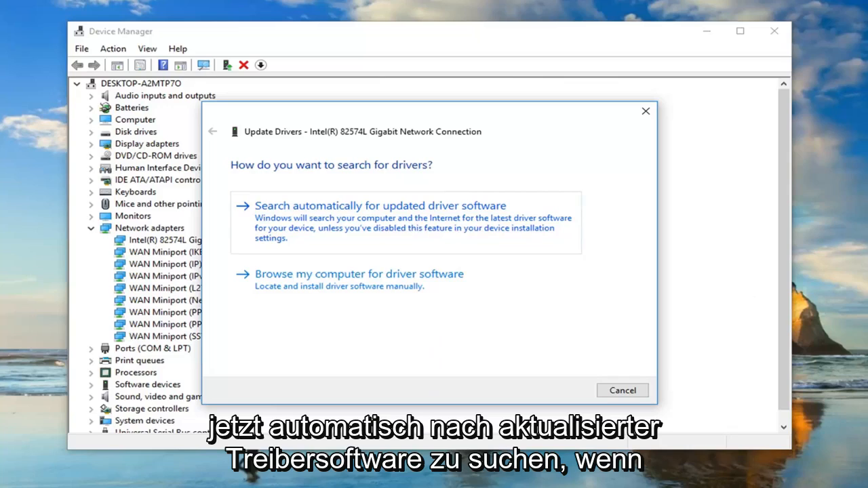
{"action": "left_click", "coordinate": [380, 206]}
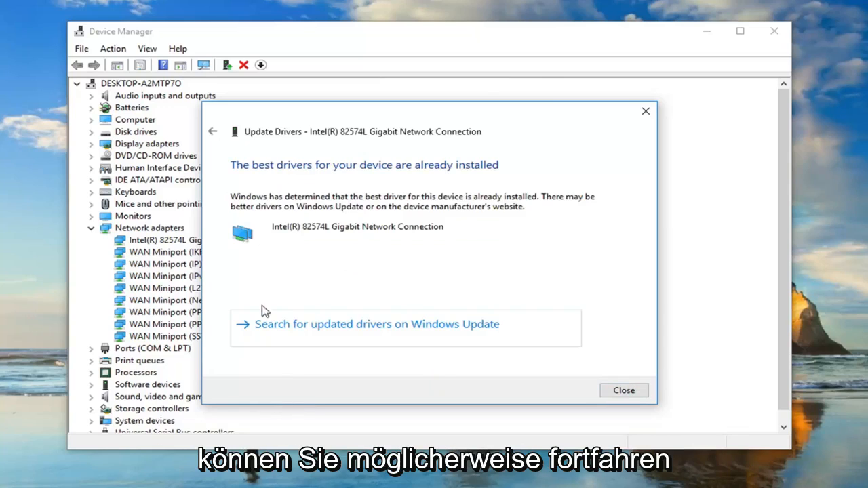
{"action": "left_click", "coordinate": [212, 130]}
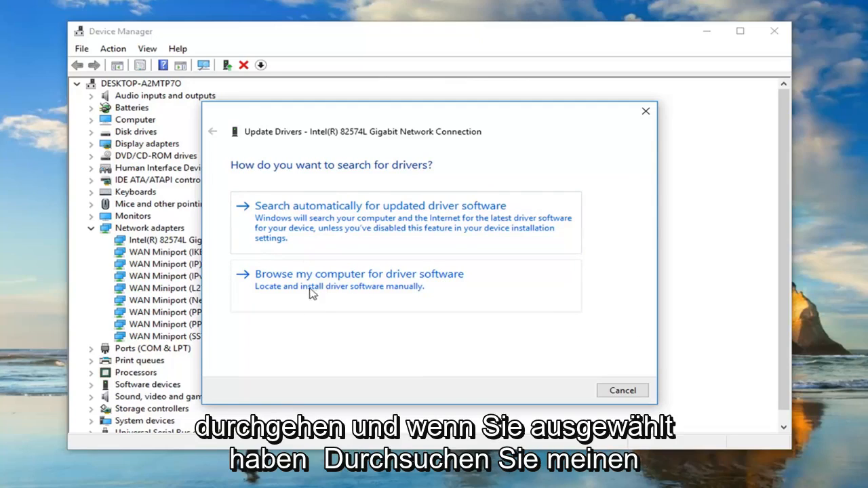
- Reinstall the Intel(R) 82574L Gigabit Network Connection driver from the computer's compatible drivers list
{"action": "left_click", "coordinate": [359, 275]}
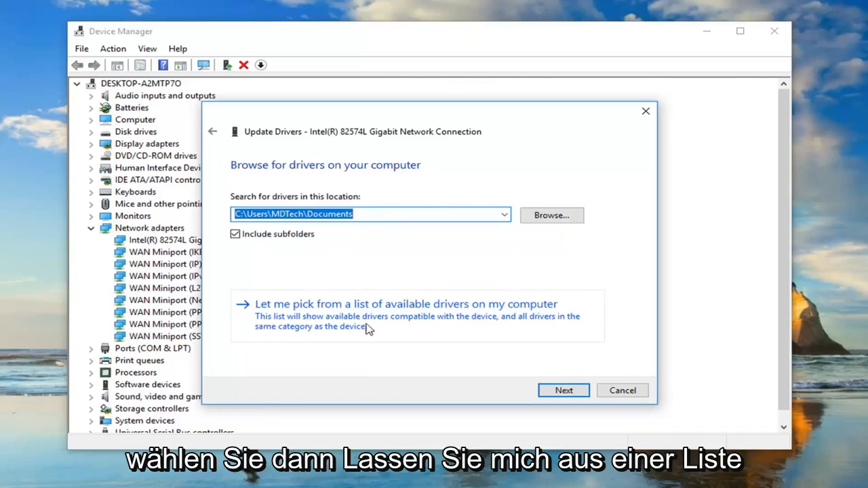
{"action": "left_click", "coordinate": [405, 304]}
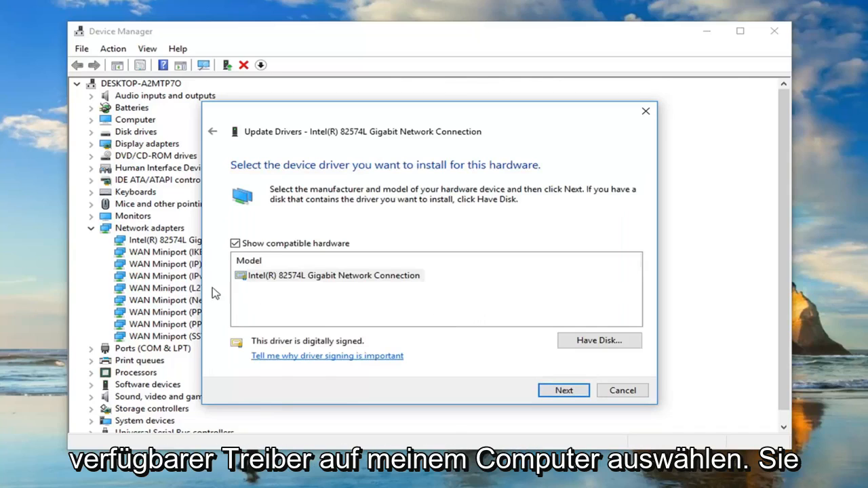
{"action": "mouse_move", "coordinate": [587, 364]}
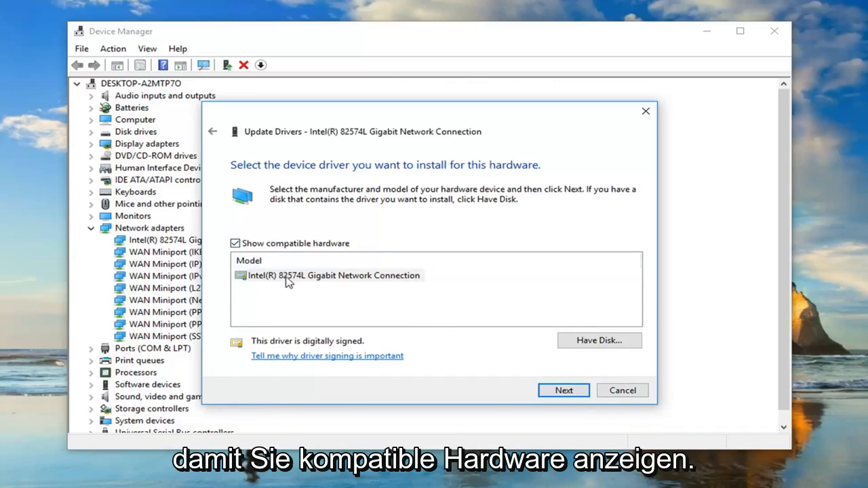
{"action": "left_click", "coordinate": [332, 275]}
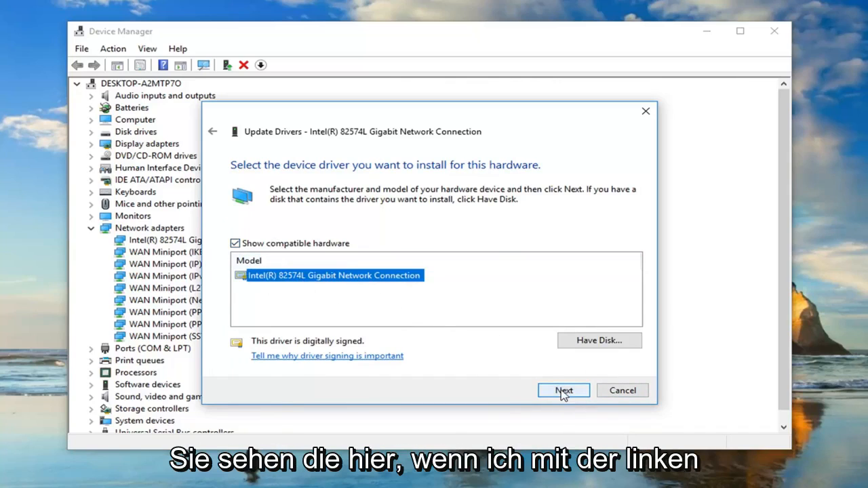
{"action": "left_click", "coordinate": [563, 390]}
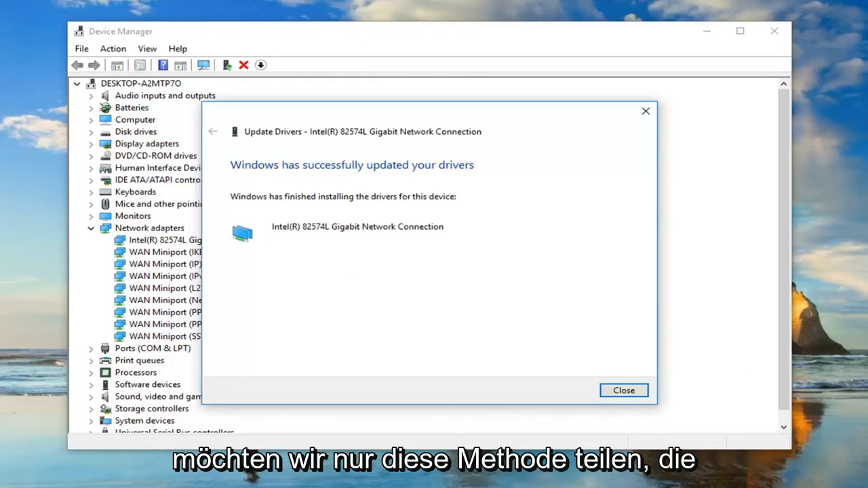
{"action": "left_click", "coordinate": [622, 390]}
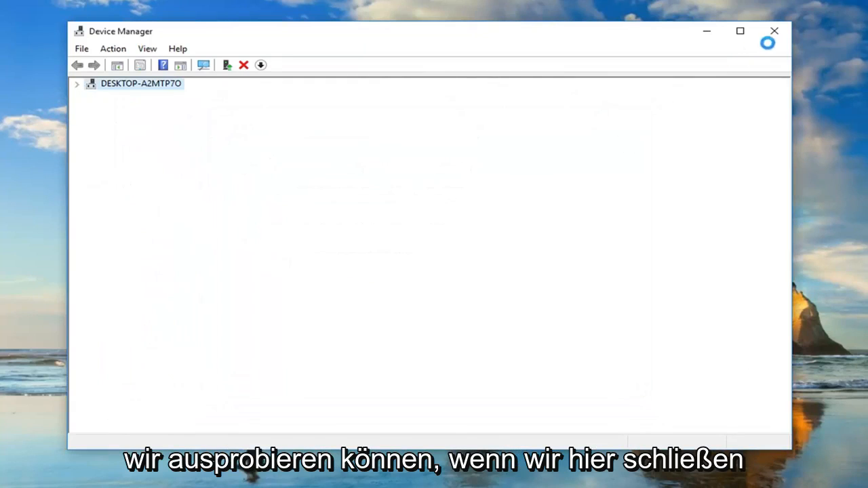
- Search the Start menu for 'troubleshooting' and open the Troubleshoot system settings page
{"action": "left_click", "coordinate": [10, 477]}
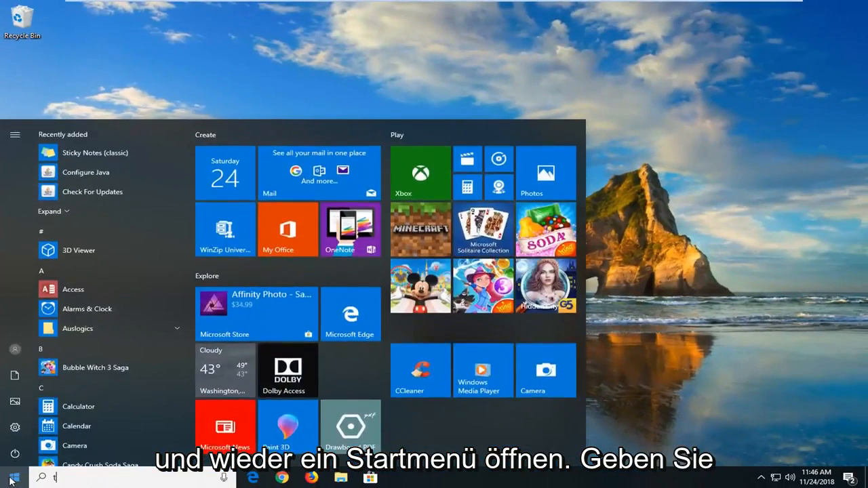
{"action": "type", "text": "troubleshooting"}
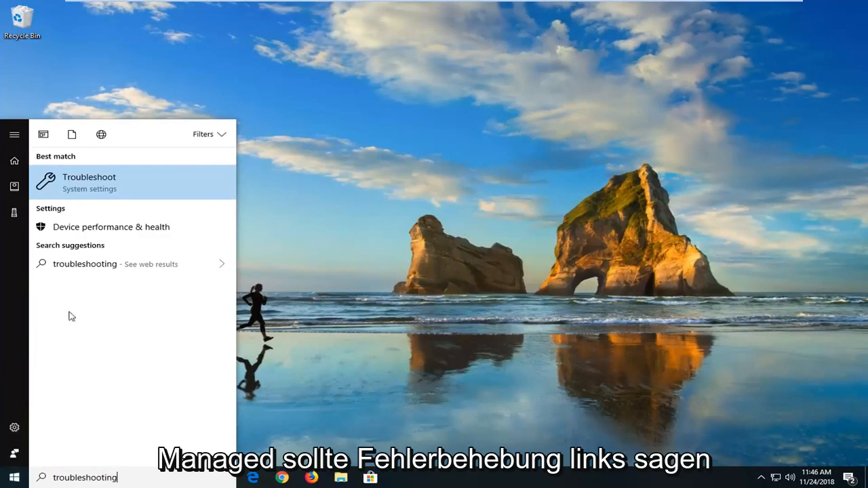
{"action": "left_click", "coordinate": [89, 182]}
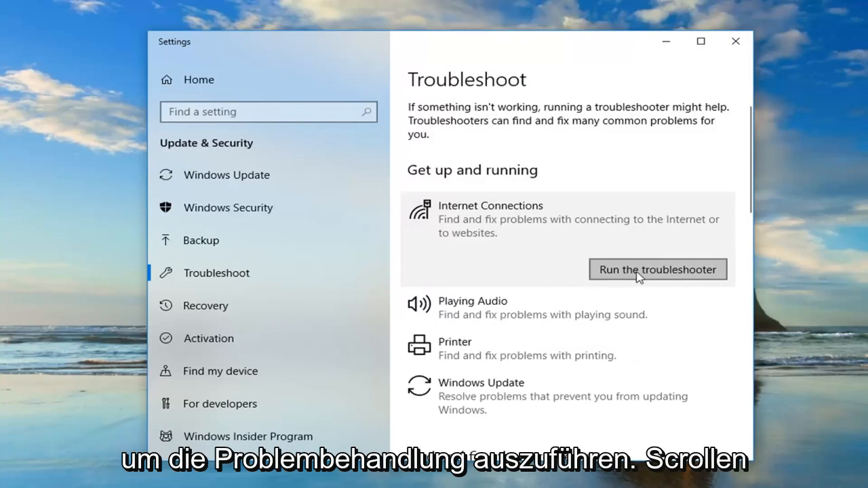
- Run the Internet Connections troubleshooter, then the Network Adapter troubleshooter further down
{"action": "left_click", "coordinate": [656, 269]}
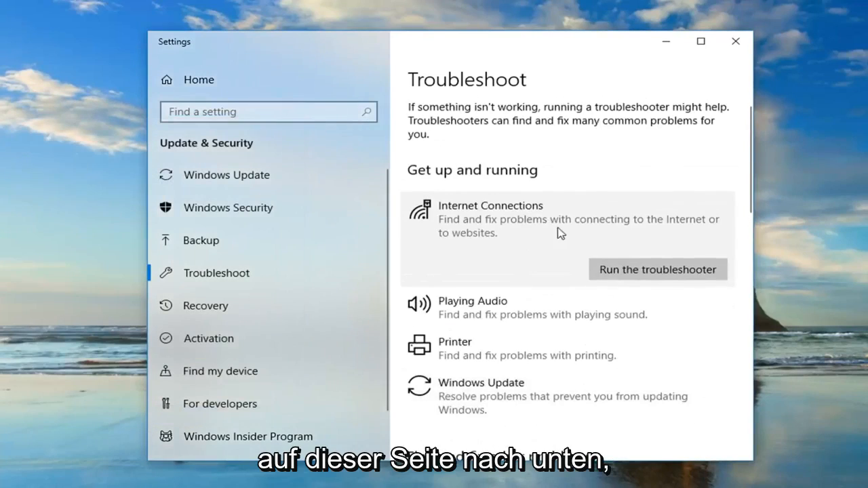
{"action": "scroll", "scroll_direction": "down", "scroll_amount": 3}
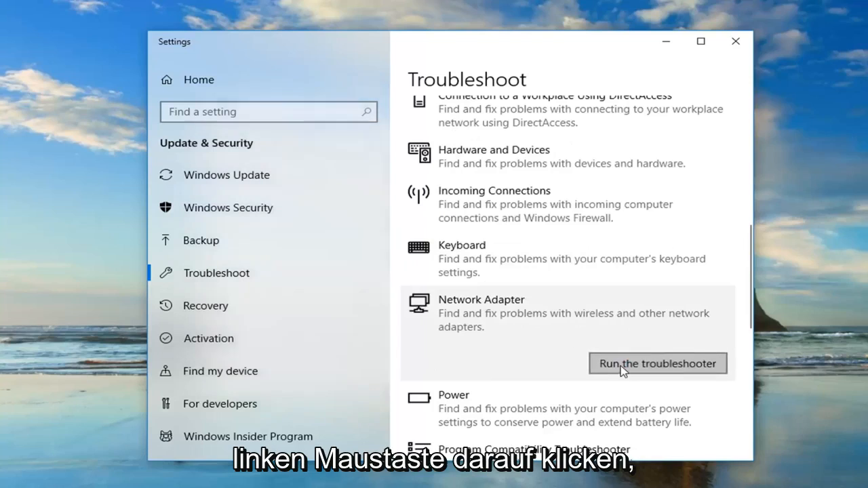
{"action": "left_click", "coordinate": [657, 364]}
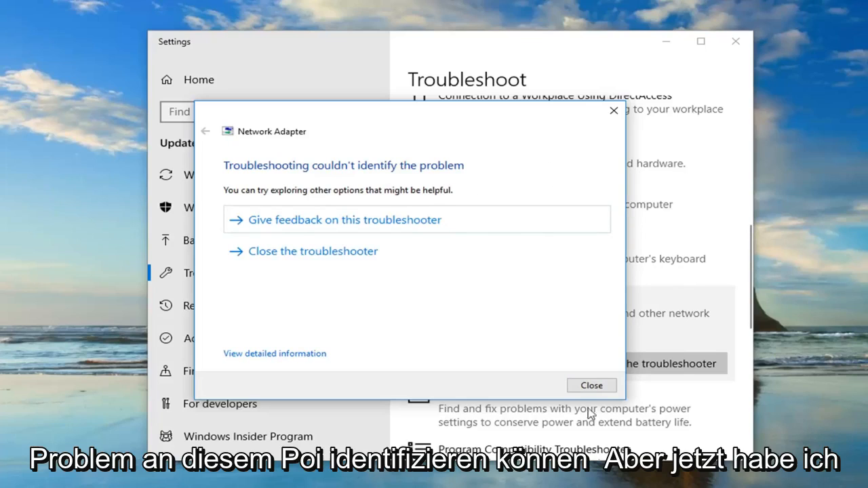
{"action": "mouse_move", "coordinate": [613, 111]}
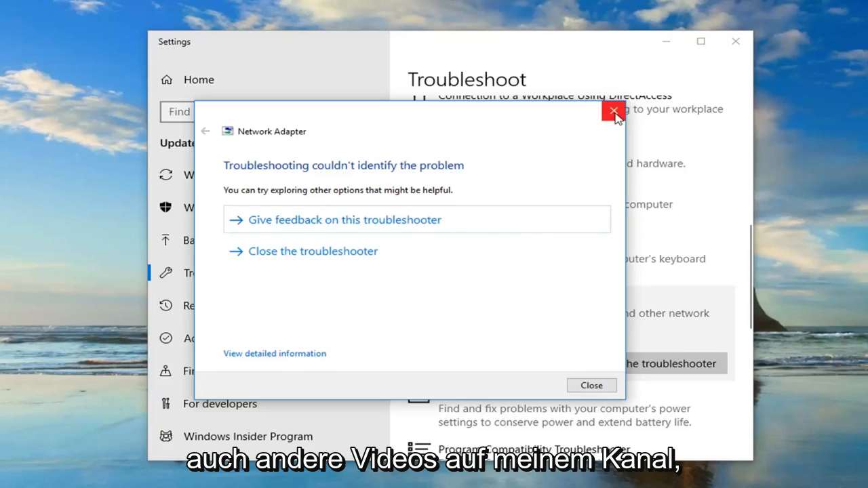
{"action": "mouse_move", "coordinate": [614, 110]}
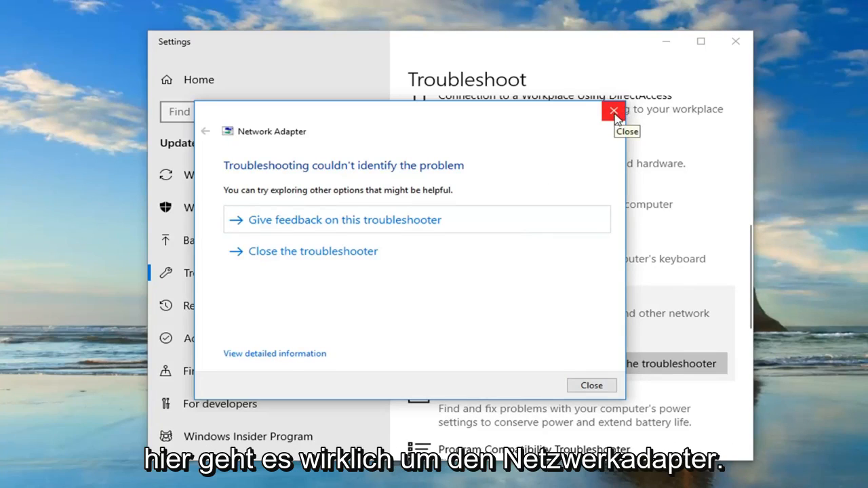
{"action": "mouse_move", "coordinate": [614, 116]}
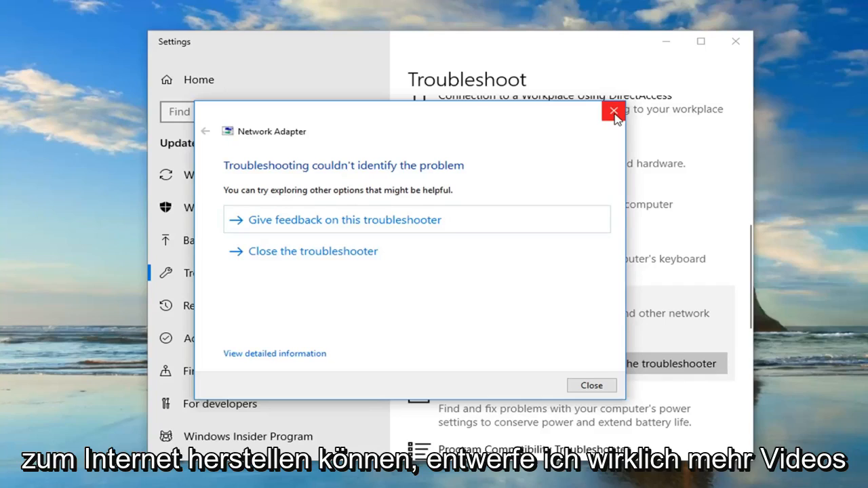
{"action": "mouse_move", "coordinate": [573, 190]}
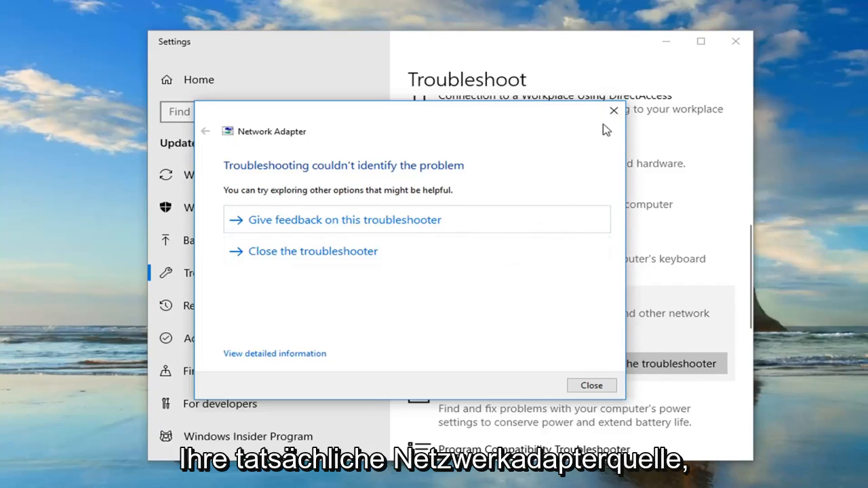
- Close the Network Adapter troubleshooter results window
{"action": "left_click", "coordinate": [590, 386]}
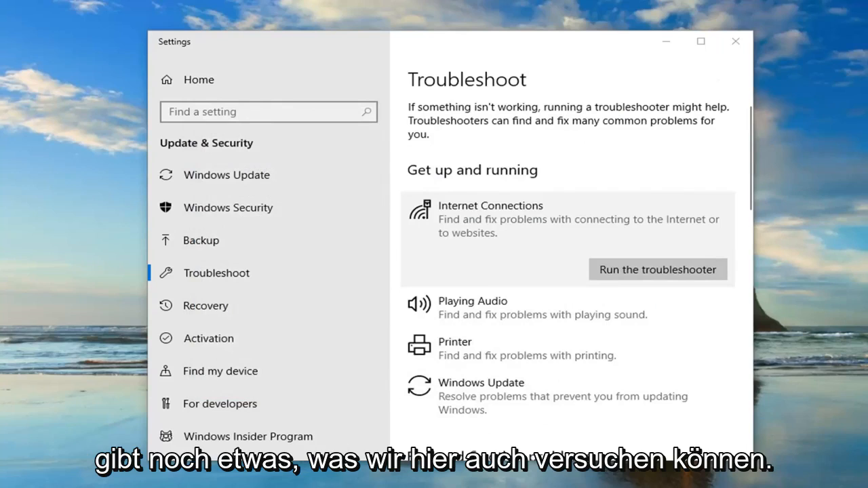
{"action": "mouse_move", "coordinate": [735, 41]}
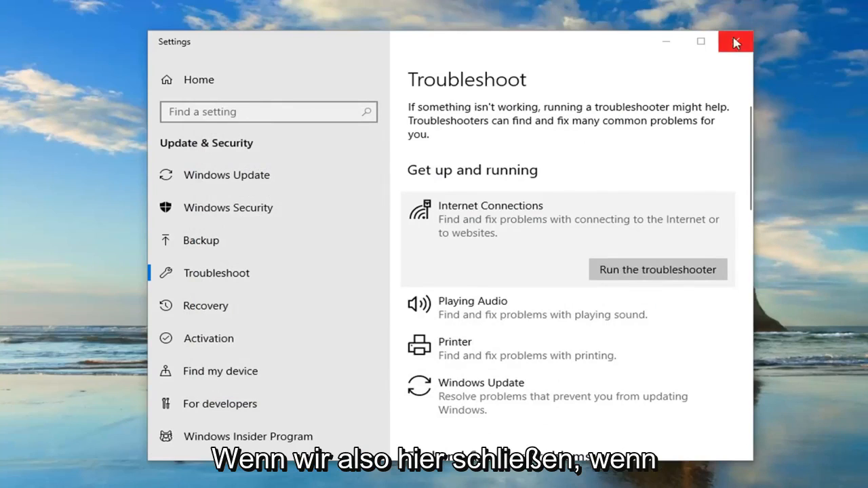
- Close Settings and launch Command Prompt as administrator, approving the UAC prompt
{"action": "left_click", "coordinate": [735, 41]}
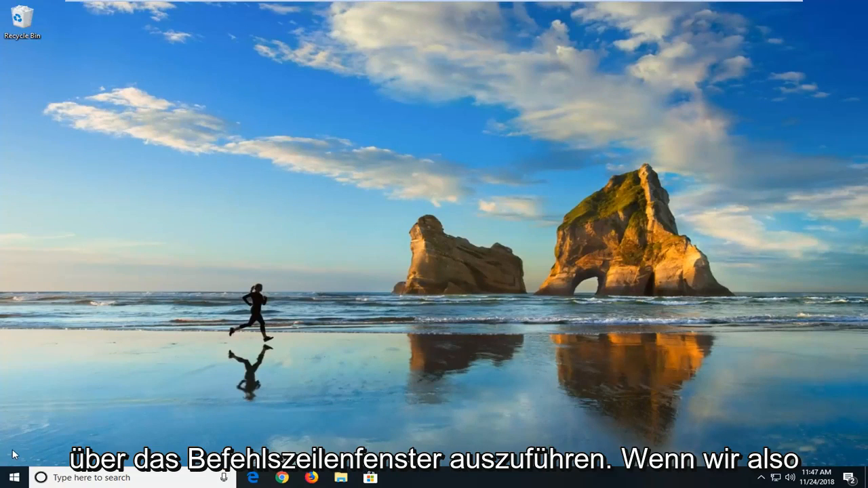
{"action": "left_click", "coordinate": [12, 478]}
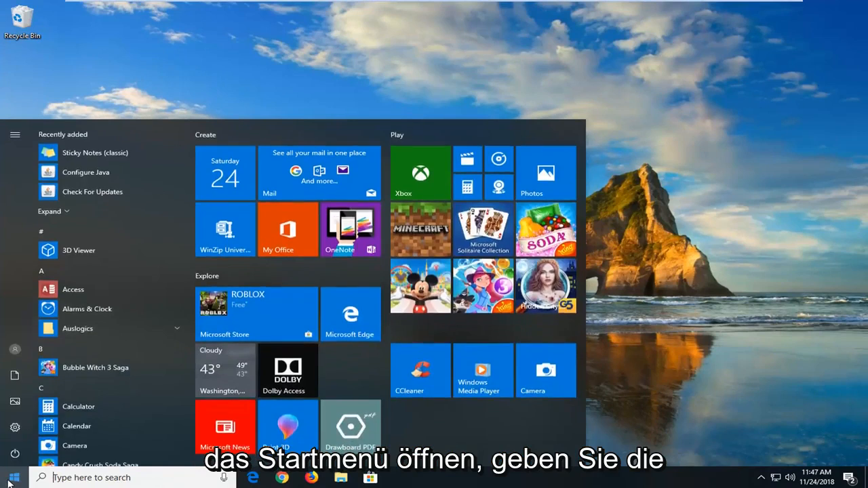
{"action": "type", "text": "command prompt"}
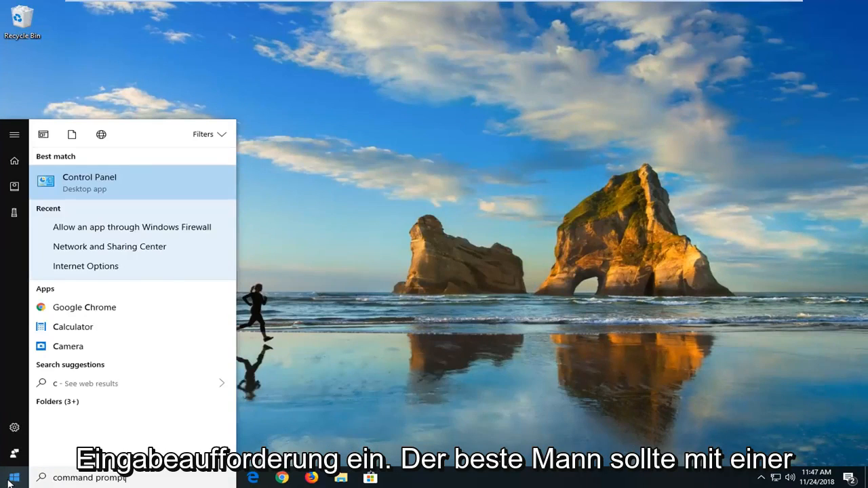
{"action": "type", "text": "ommand prompt"}
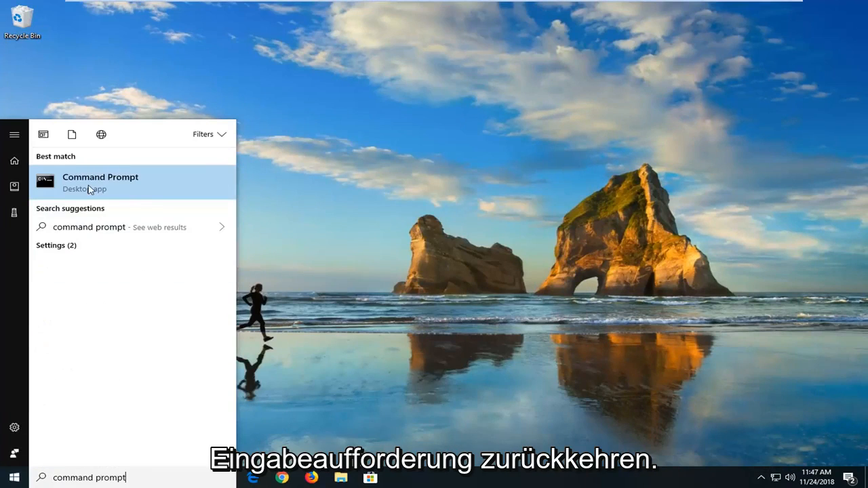
{"action": "right_click", "coordinate": [100, 181]}
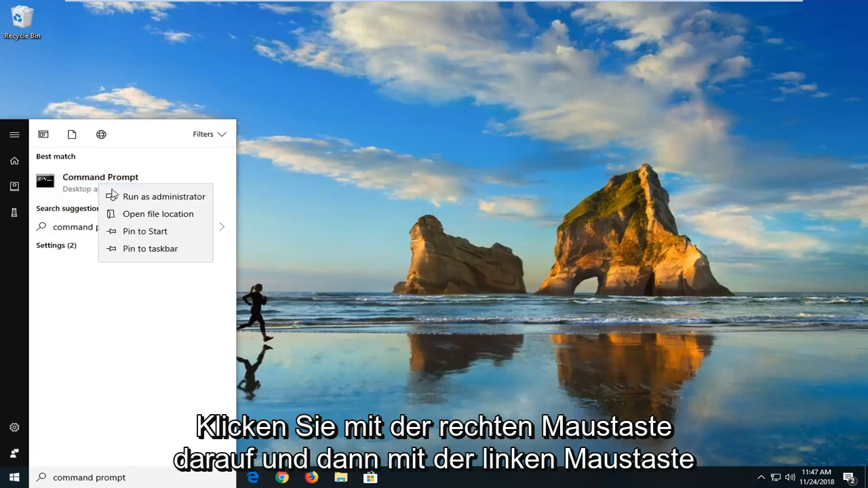
{"action": "left_click", "coordinate": [164, 196]}
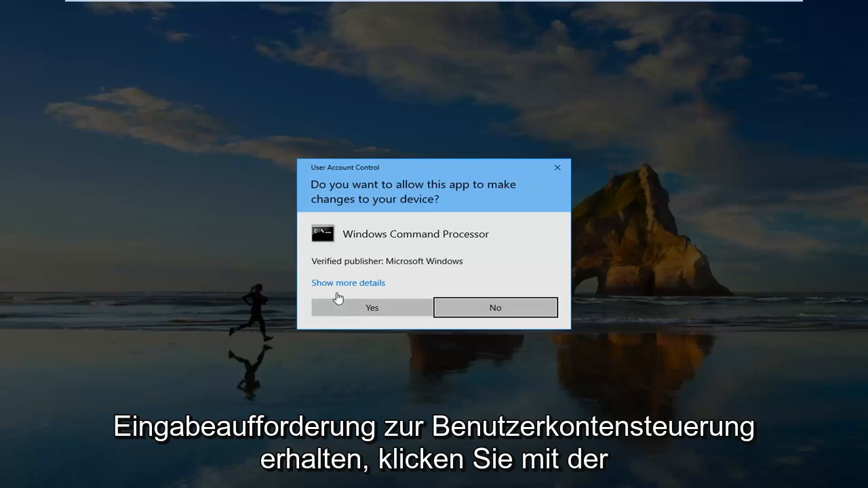
{"action": "left_click", "coordinate": [371, 308]}
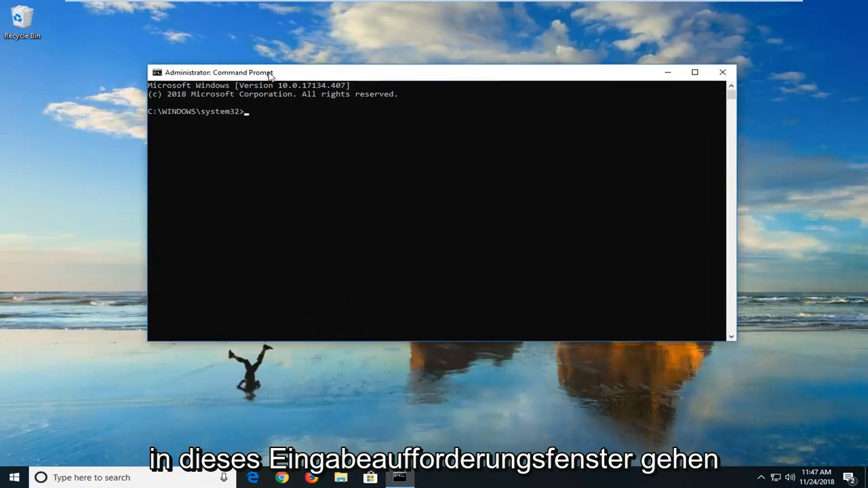
- Run 'ipconfig /flushdns' to clear the DNS cache, then close Command Prompt
{"action": "type", "text": "ipcon"}
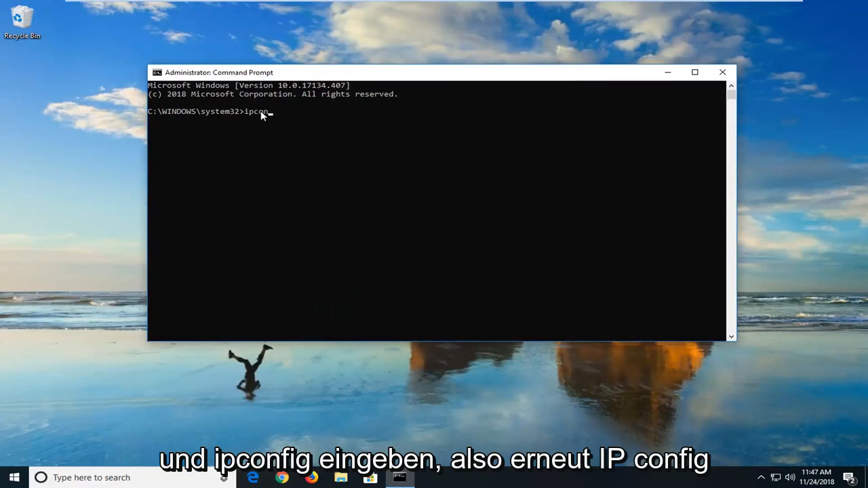
{"action": "type", "text": "fig /"}
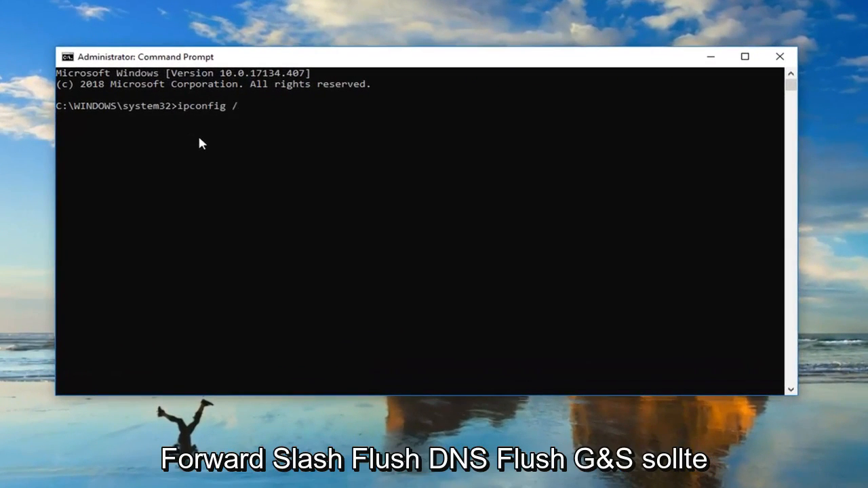
{"action": "type", "text": "flushdns"}
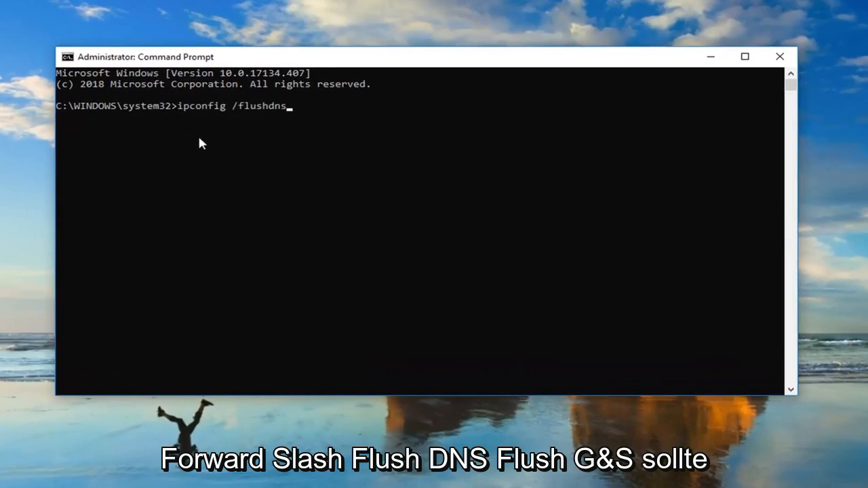
{"action": "mouse_move", "coordinate": [249, 122]}
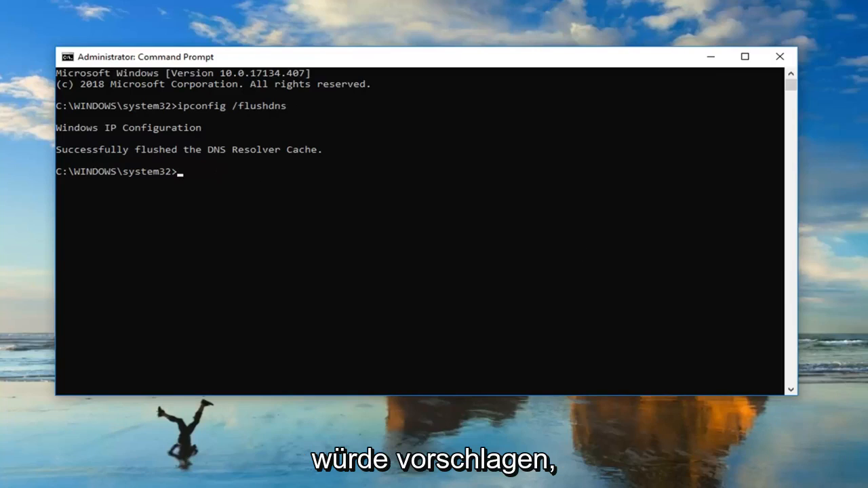
{"action": "mouse_move", "coordinate": [648, 150]}
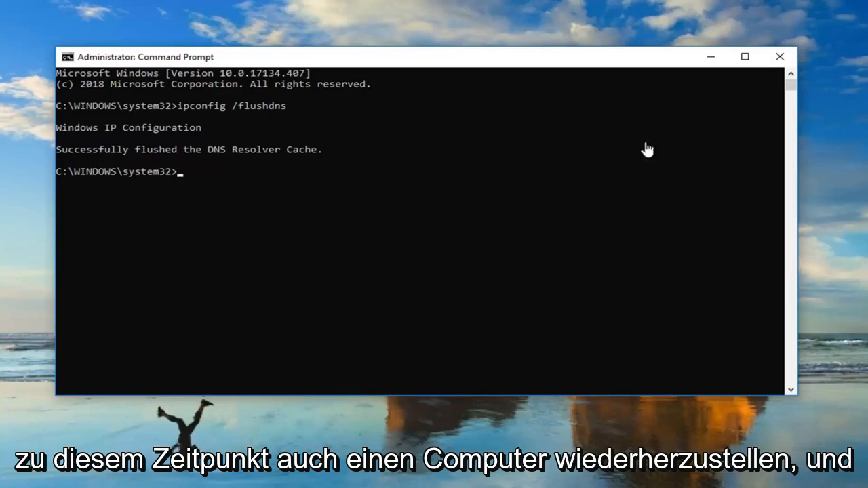
{"action": "left_click", "coordinate": [779, 56]}
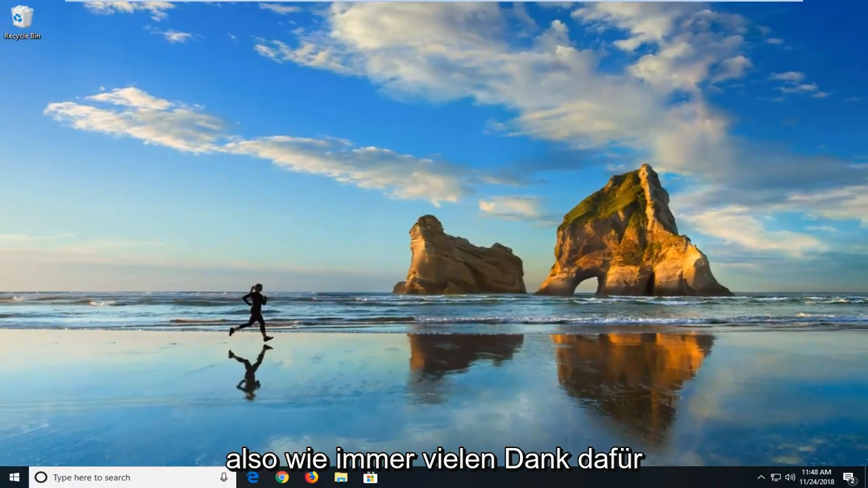